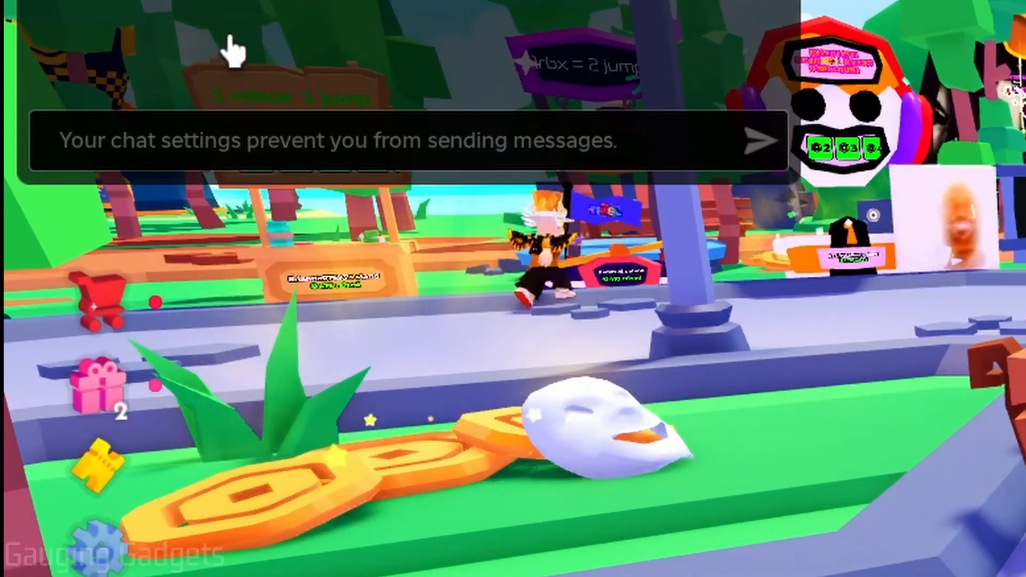
pyautogui.moveTo(524, 88)
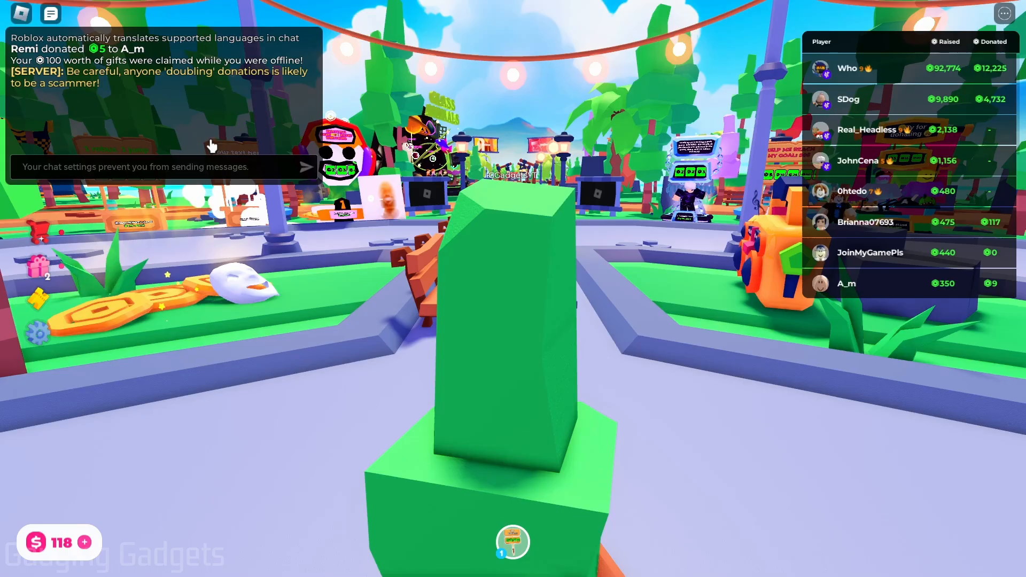
pyautogui.moveTo(36, 177)
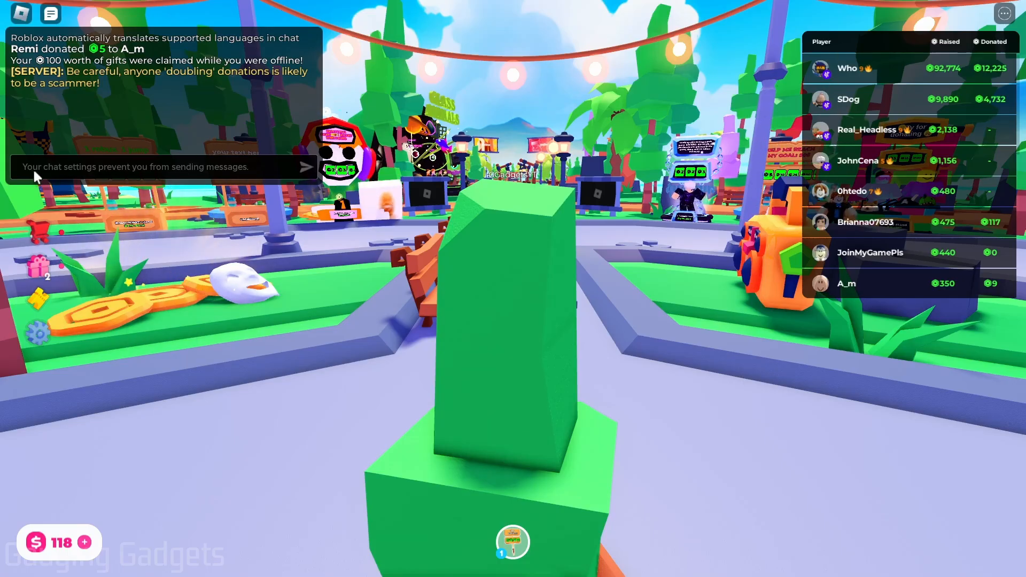
pyautogui.moveTo(200, 177)
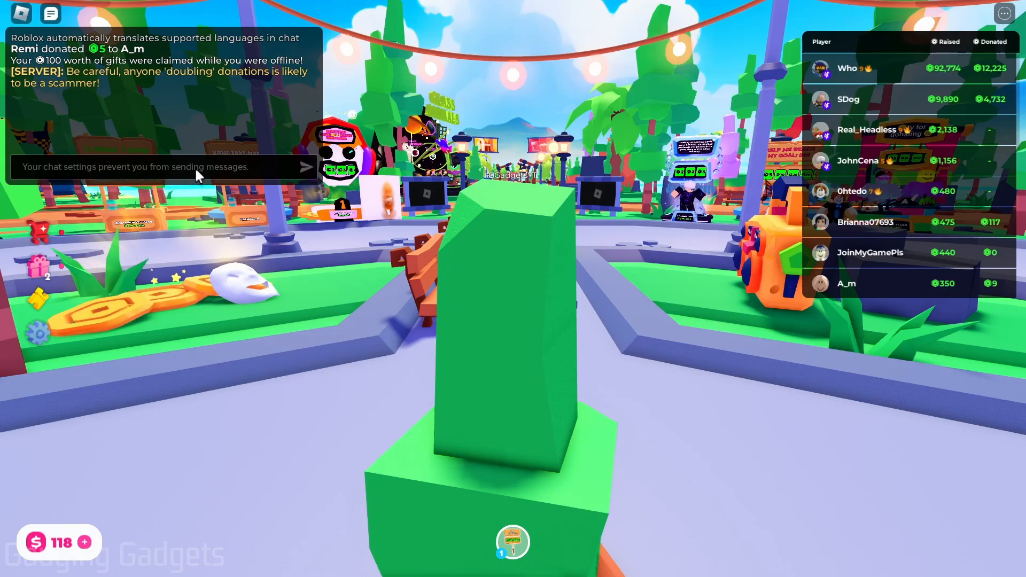
pyautogui.moveTo(546, 347)
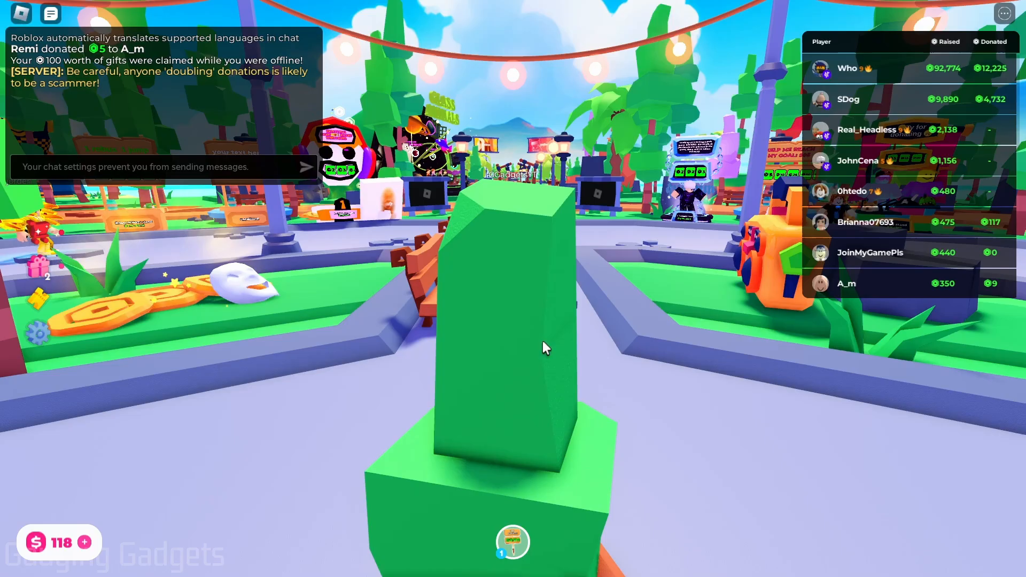
pyautogui.moveTo(292, 154)
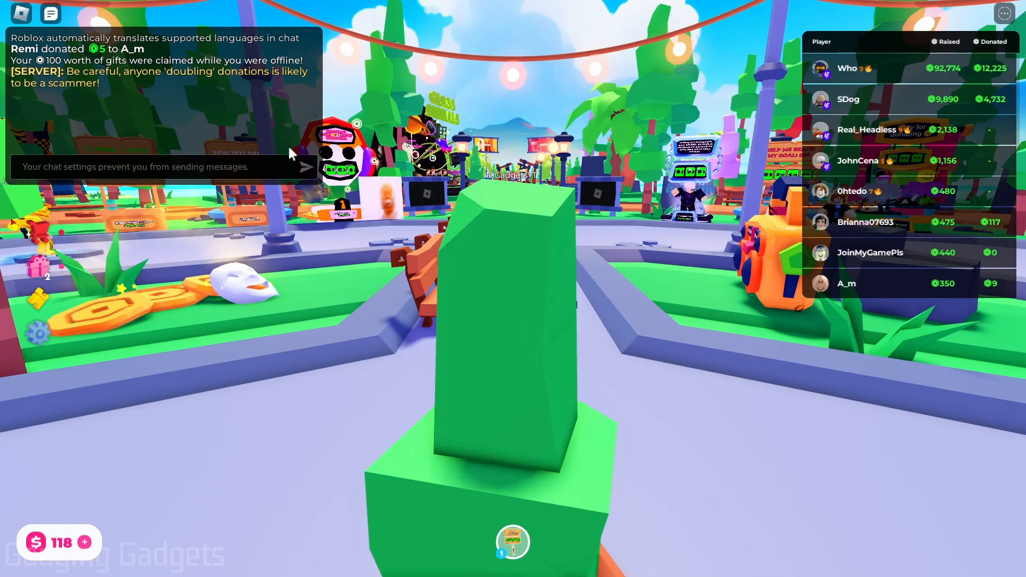
pyautogui.moveTo(262, 162)
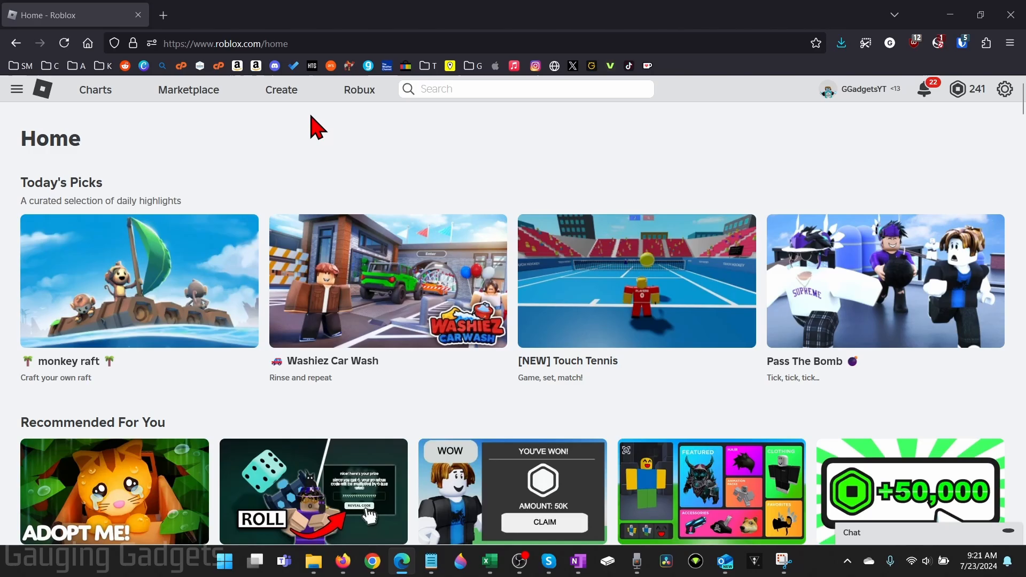
pyautogui.moveTo(318, 137)
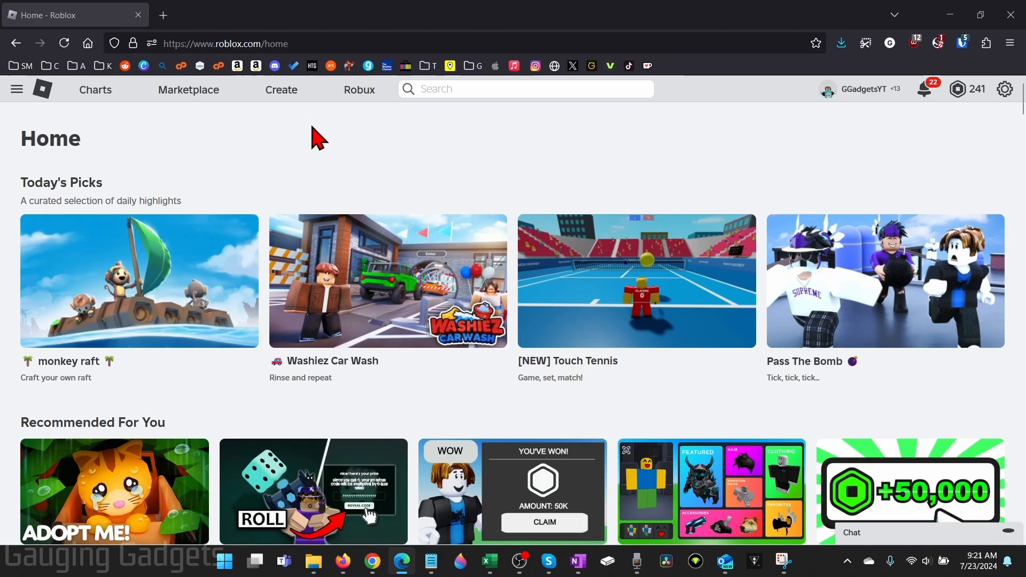
pyautogui.moveTo(340, 148)
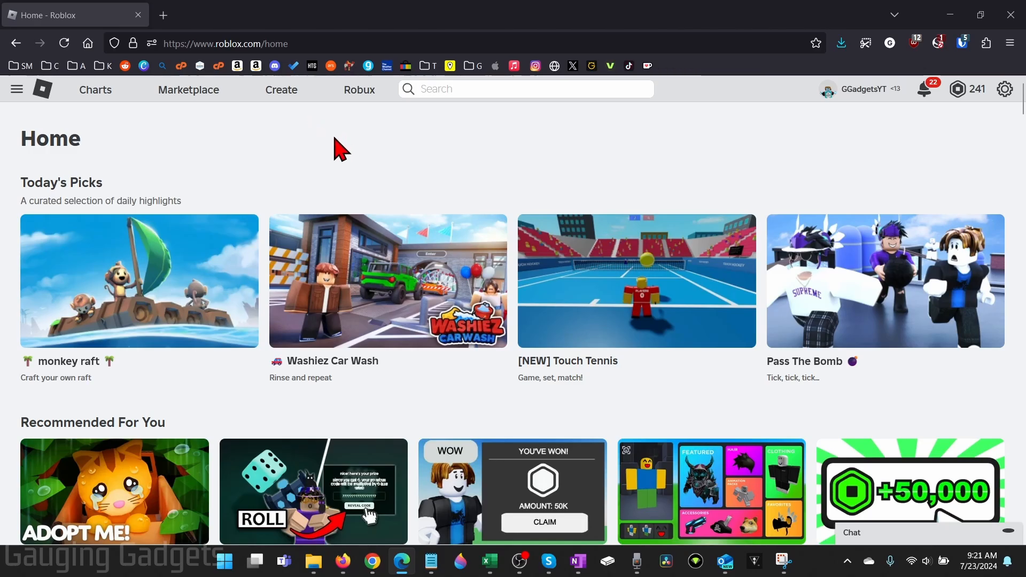
# Step: Go to My Settings through the gear menu on roblox.com
pyautogui.click(1005, 90)
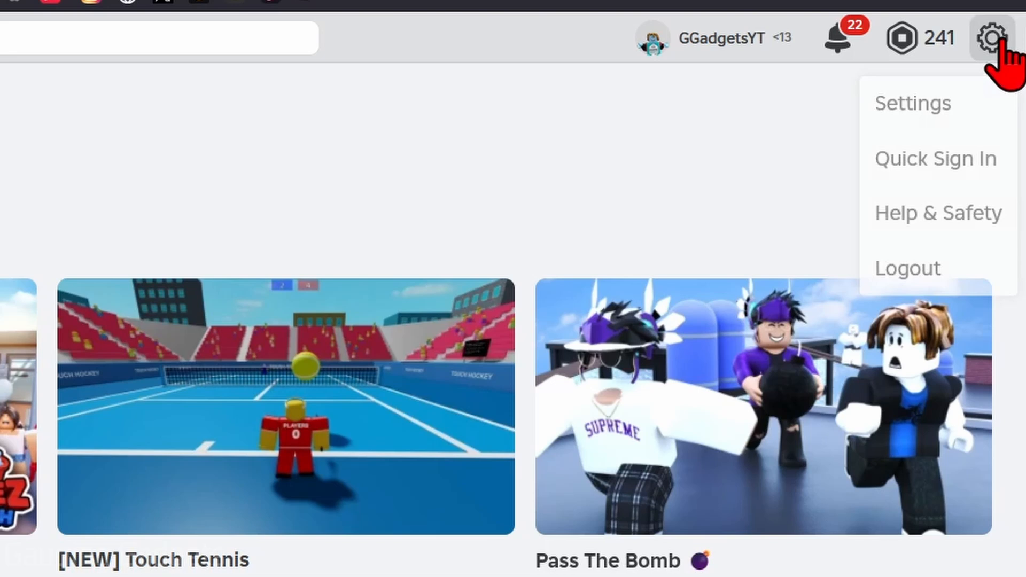
pyautogui.moveTo(913, 103)
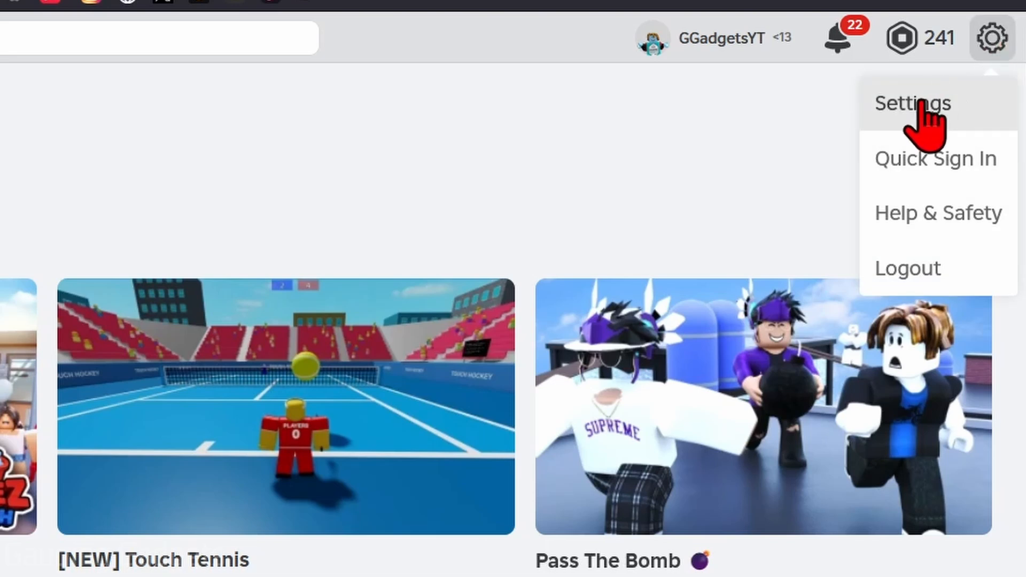
pyautogui.click(912, 102)
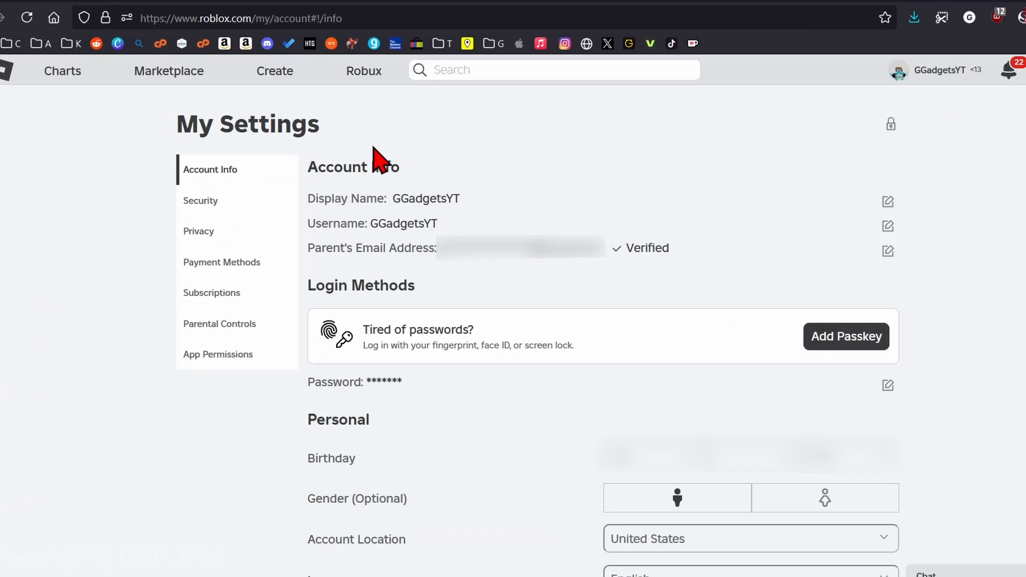
# Step: Show the Privacy section of My Settings
pyautogui.click(198, 231)
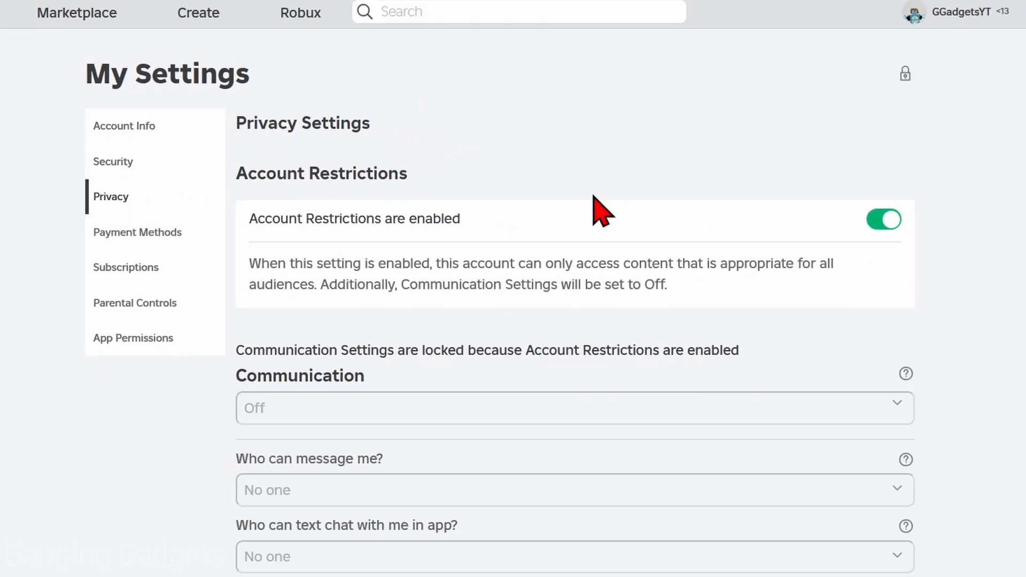
pyautogui.moveTo(907, 210)
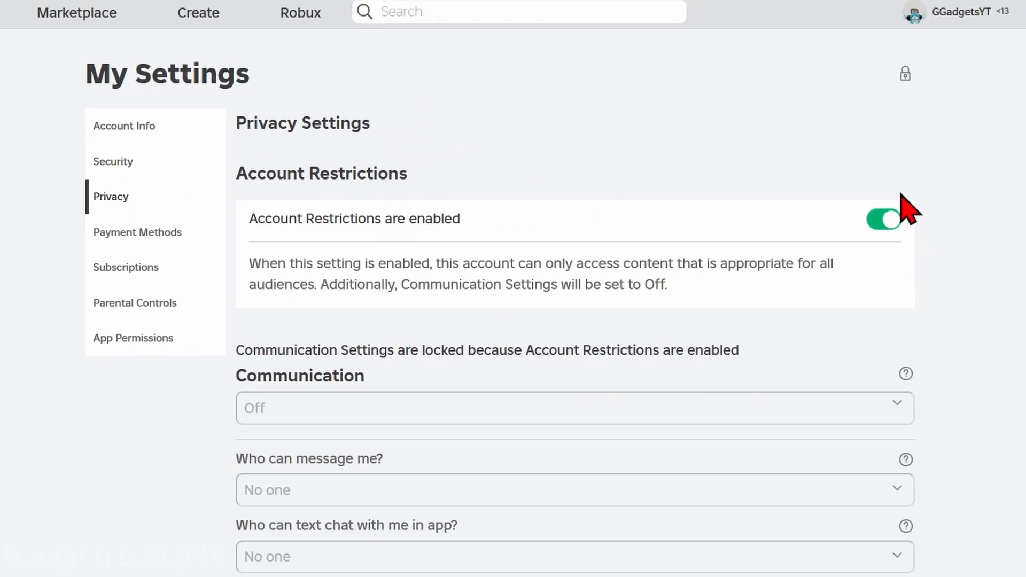
pyautogui.moveTo(884, 219)
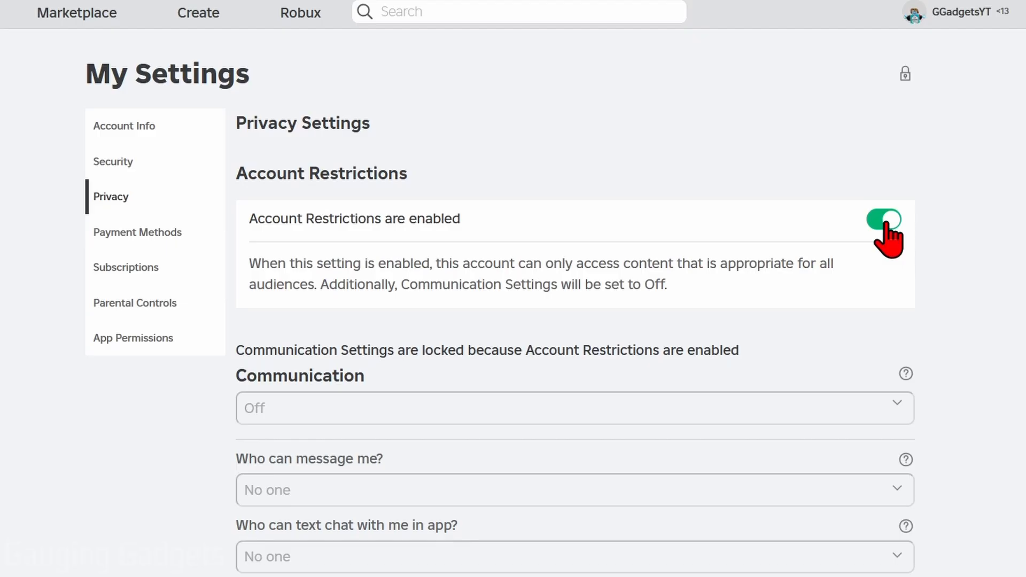
# Step: Unlock settings by submitting the account PIN after toggling Account Restrictions
pyautogui.click(883, 219)
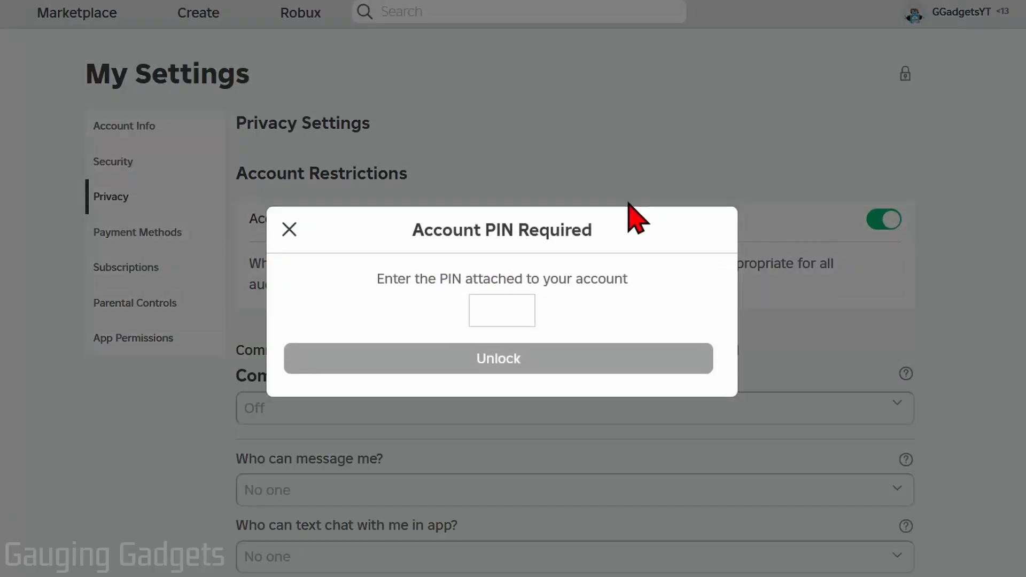
pyautogui.moveTo(457, 293)
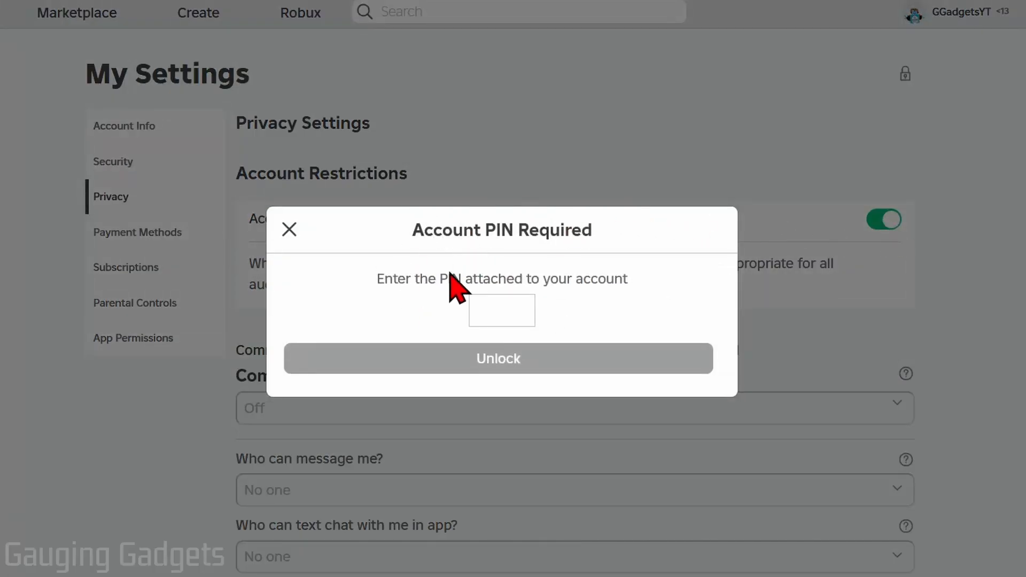
pyautogui.moveTo(502, 310)
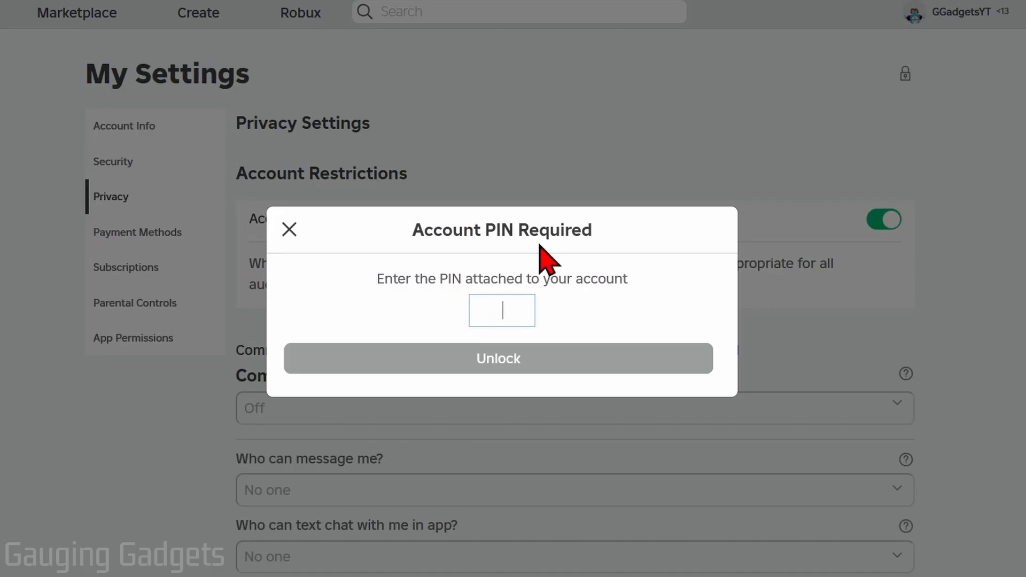
pyautogui.moveTo(527, 271)
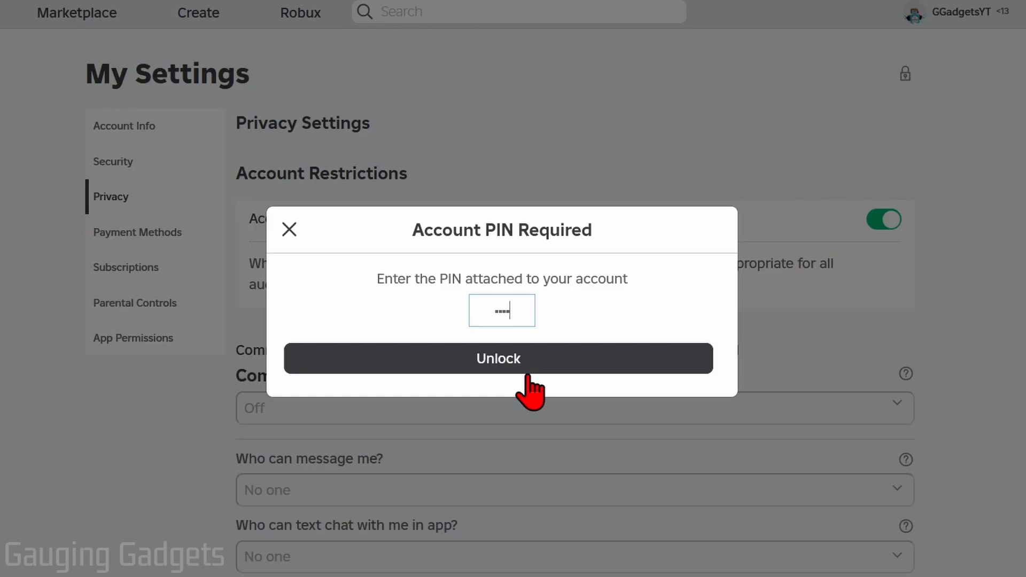
pyautogui.click(498, 358)
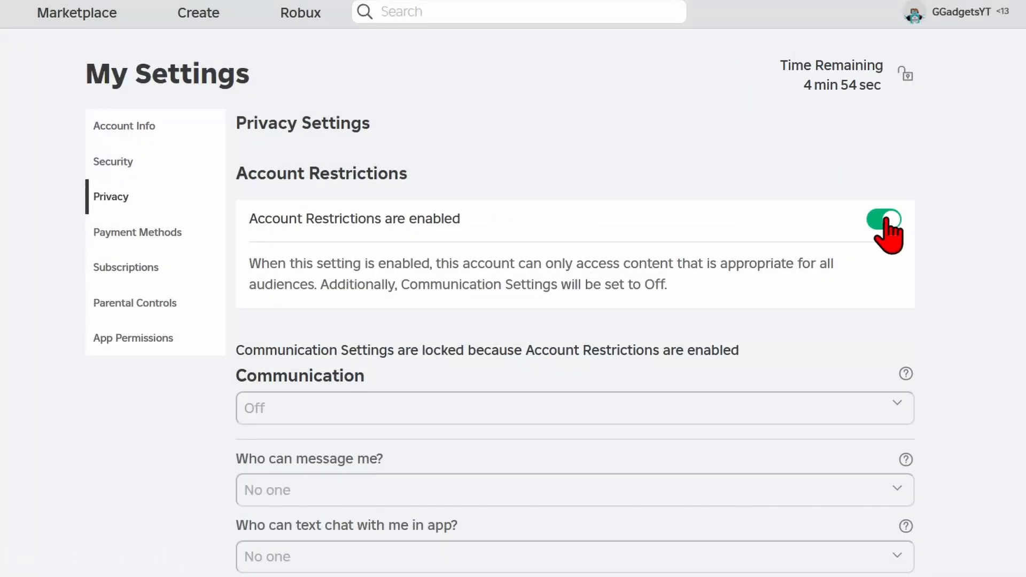
# Step: Turn off Account Restrictions and choose Default for Communication
pyautogui.click(883, 219)
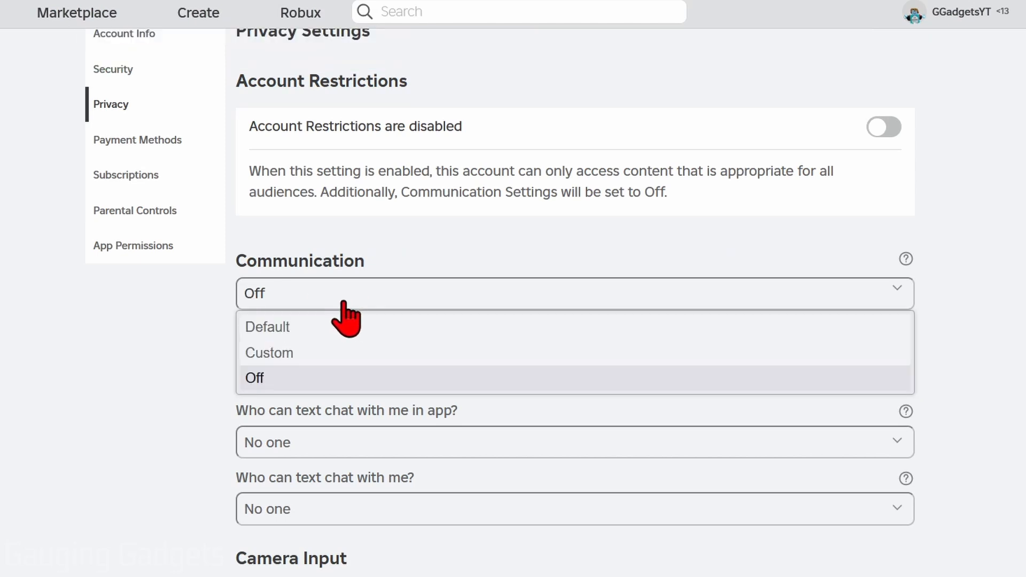
pyautogui.click(266, 326)
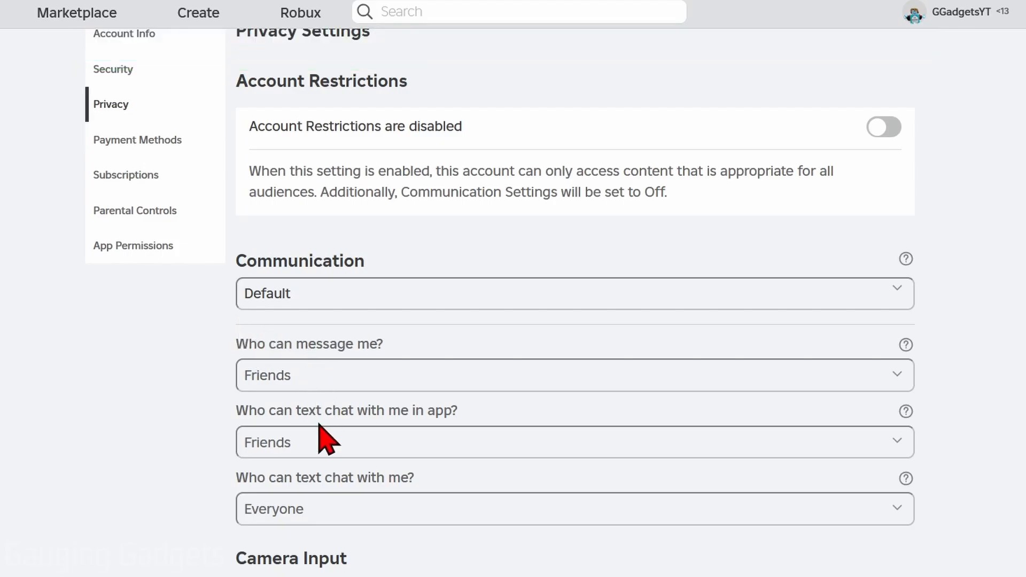
pyautogui.moveTo(274, 487)
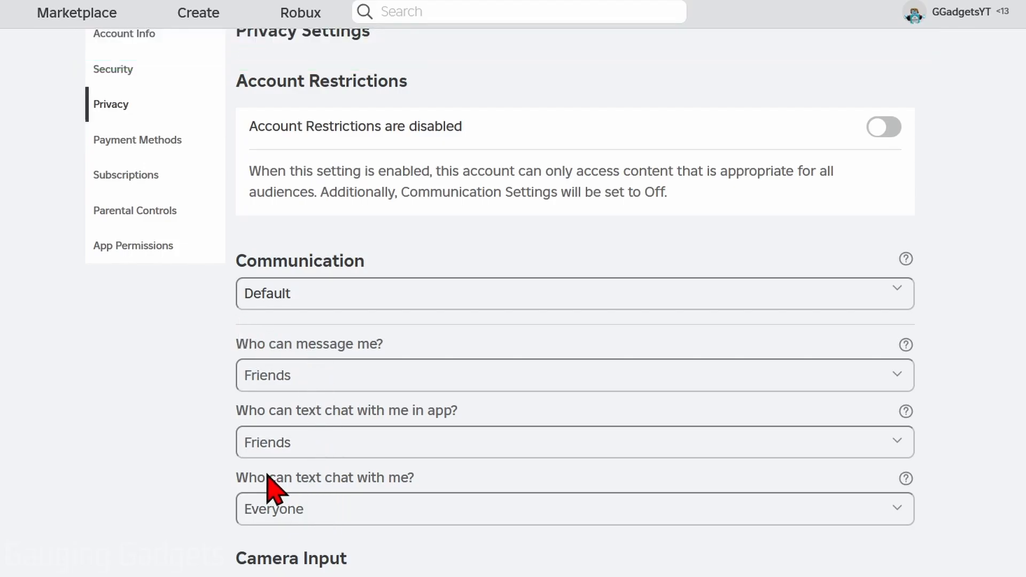